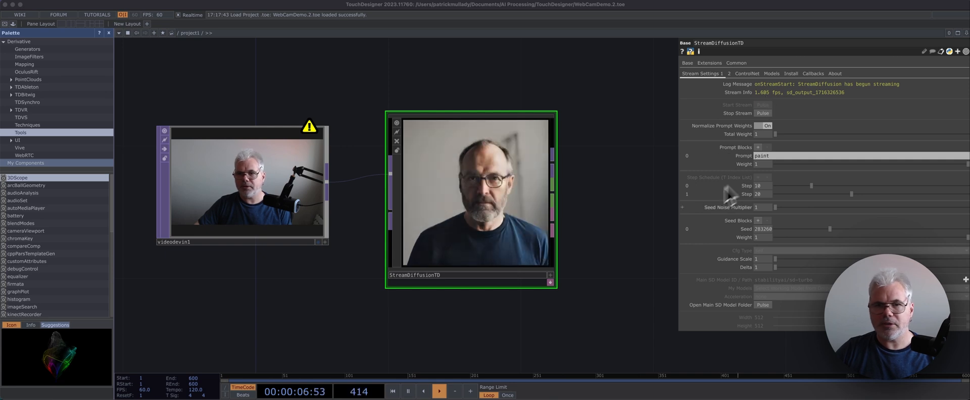
mouse_move(584, 247)
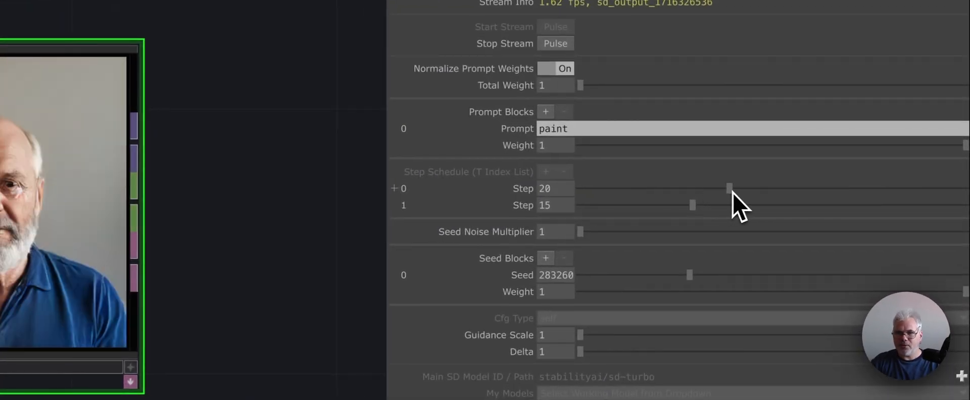
- Drag the Step 0 and Step 1 schedule sliders to new values, ending at 20 and 25
left_click_drag(692, 205, 793, 204)
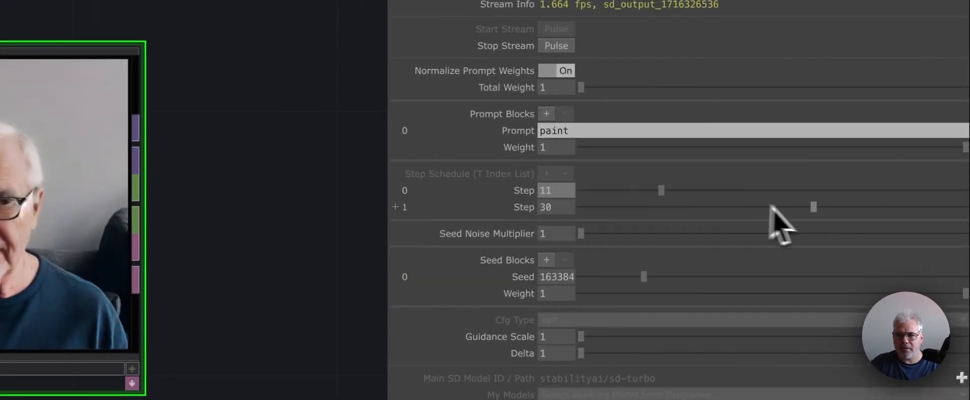
left_click_drag(814, 207, 741, 207)
type("ing of a cyberpunk soldier")
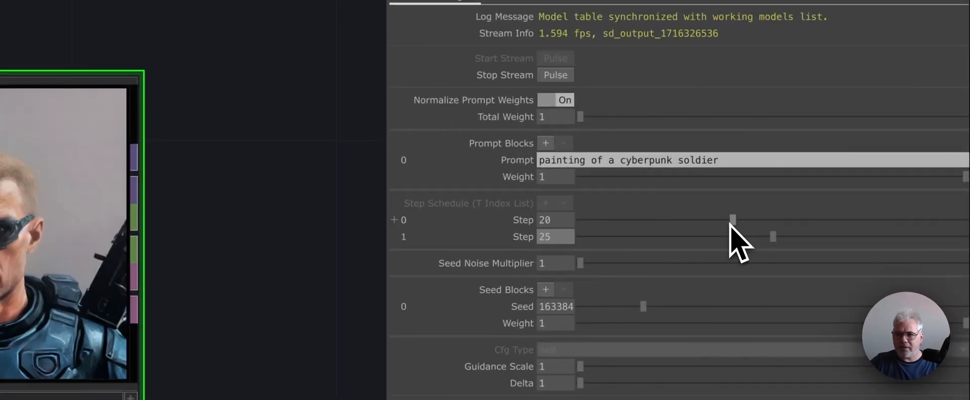
- Lower Step 0 to 17 and start appending 'hold' to the prompt
left_click_drag(733, 220, 709, 219)
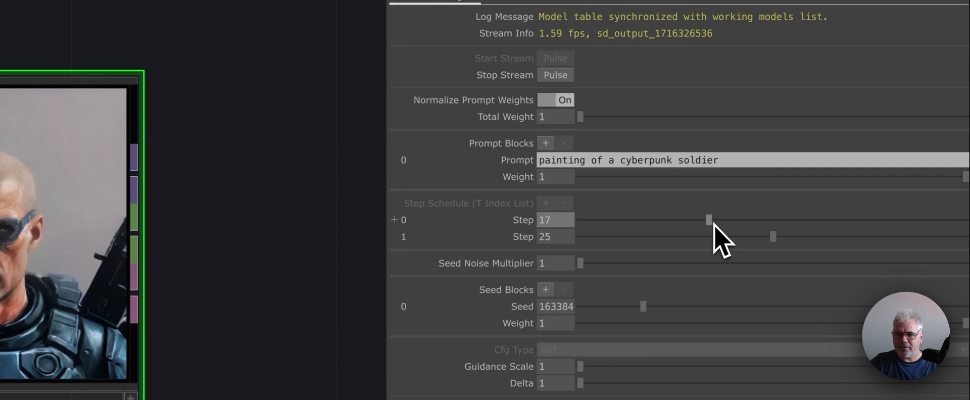
type("holding a laser gun")
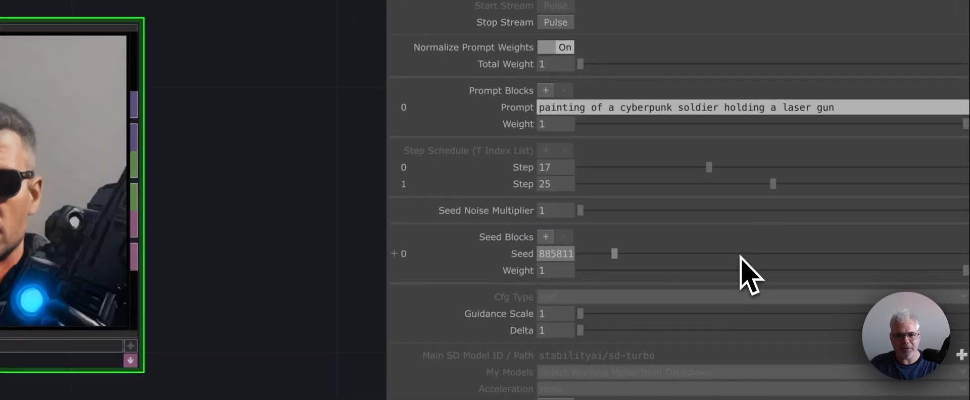
- Set the seed to 885811 and retune the two step values to 29 and 36
left_click_drag(772, 183, 668, 184)
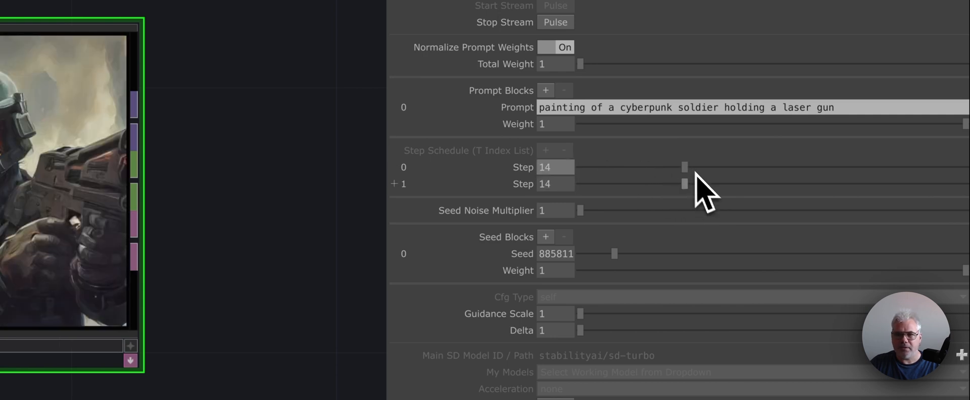
left_click_drag(684, 184, 733, 184)
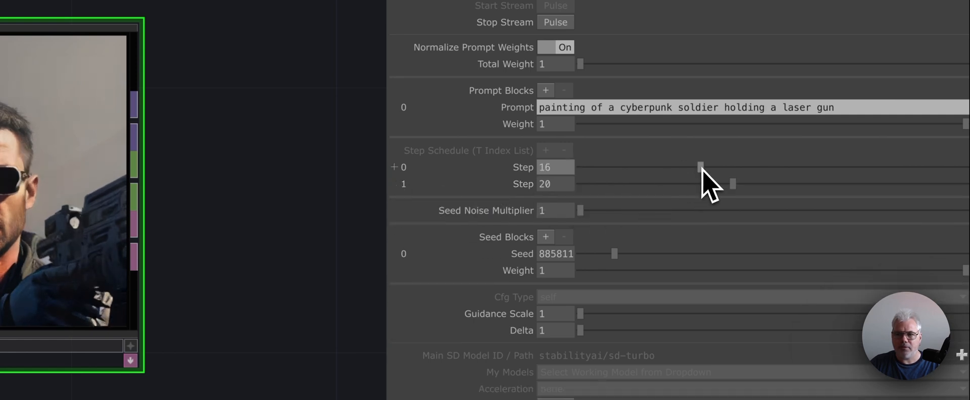
left_click_drag(733, 184, 781, 184)
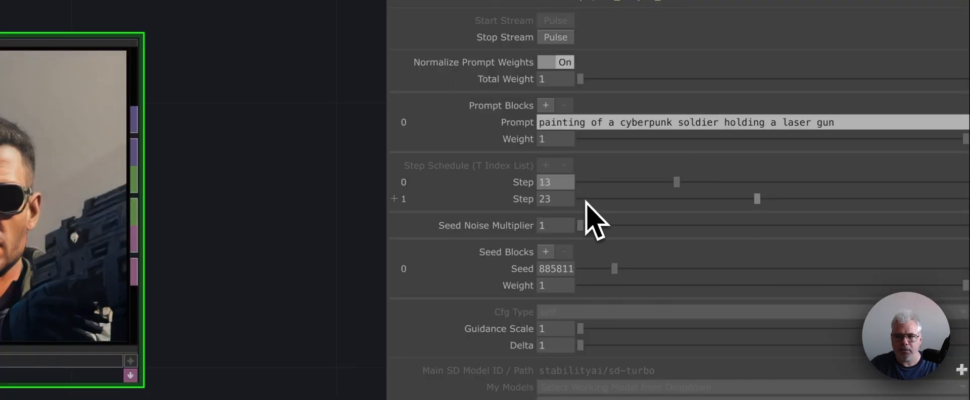
left_click_drag(757, 198, 953, 199)
type("hoto female")
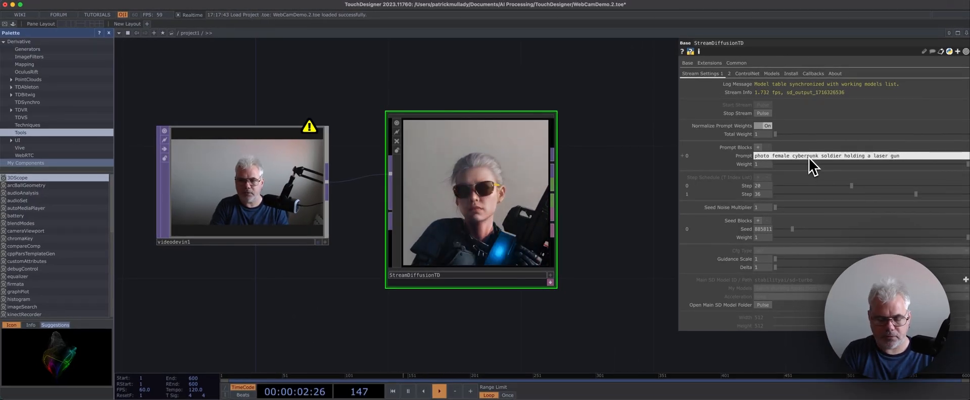
- Retype the prompt as 'photograph of an ali female cyberpunk soldier holding a laser gun'
type("photograph of an ali female cyberpunk soldier holding a laser gun")
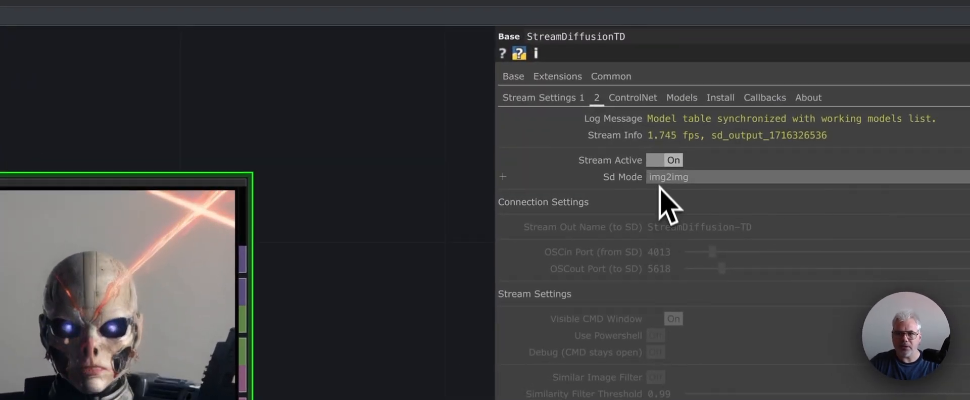
left_click(668, 177)
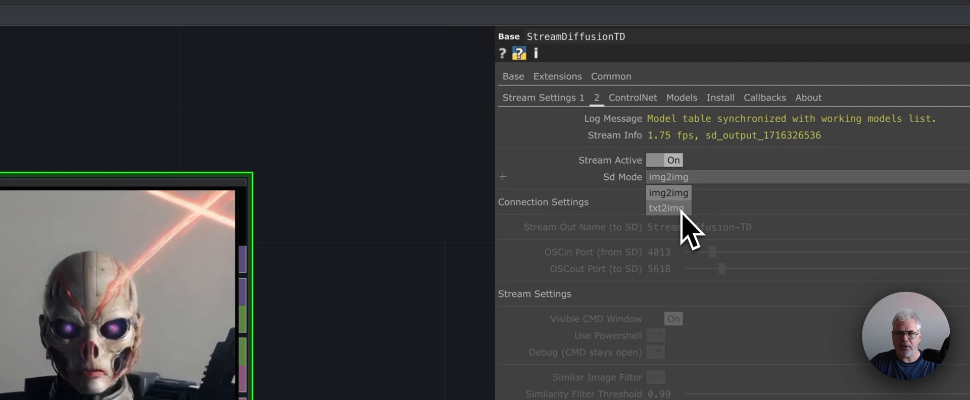
left_click(667, 208)
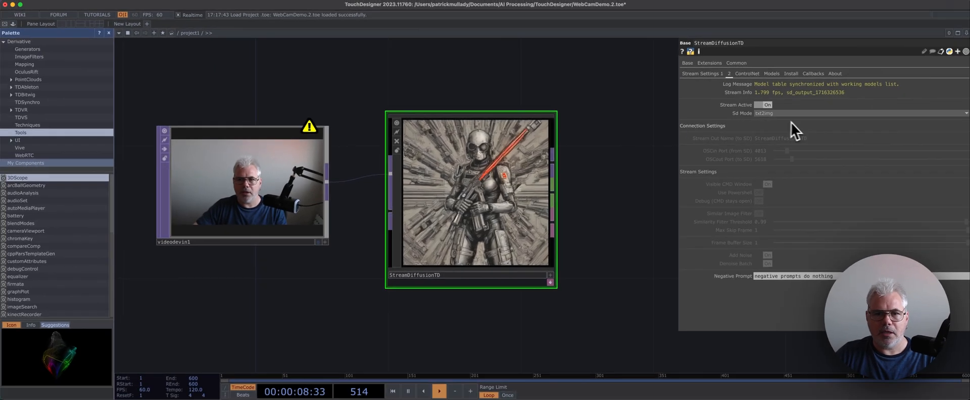
mouse_move(798, 130)
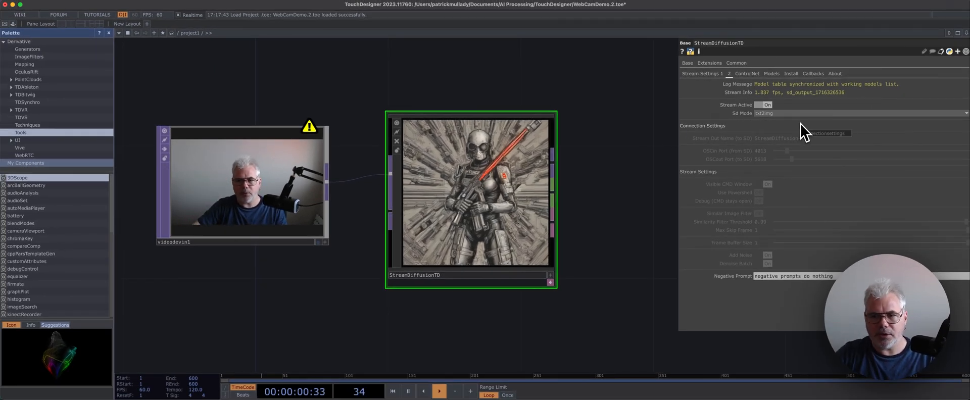
left_click(763, 114)
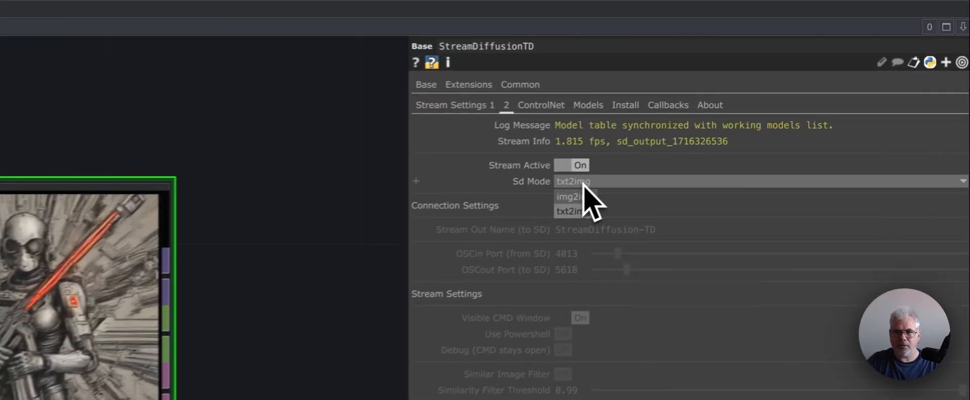
left_click(567, 197)
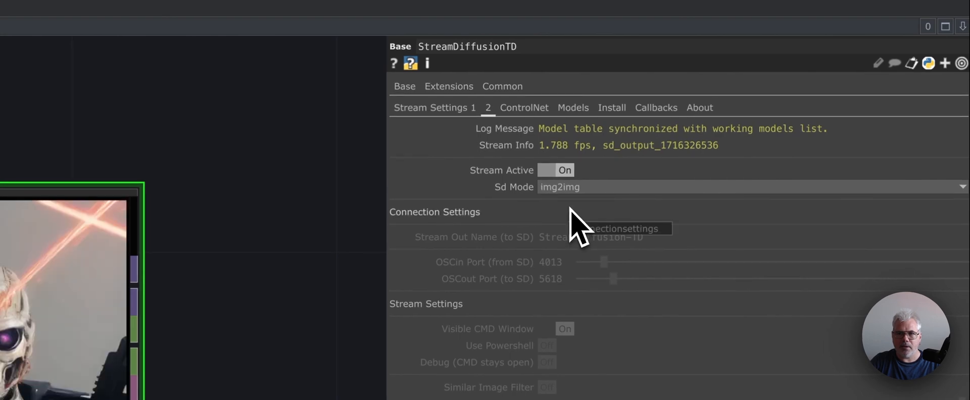